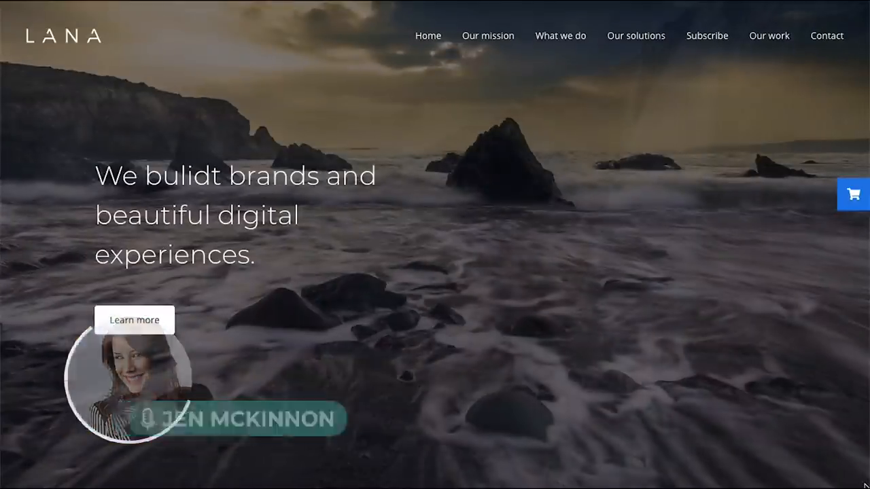
- Go to SEEK's Career Advice pages and browse the career goal options and tools
{"action": "scroll", "scroll_direction": "down", "scroll_amount": 3}
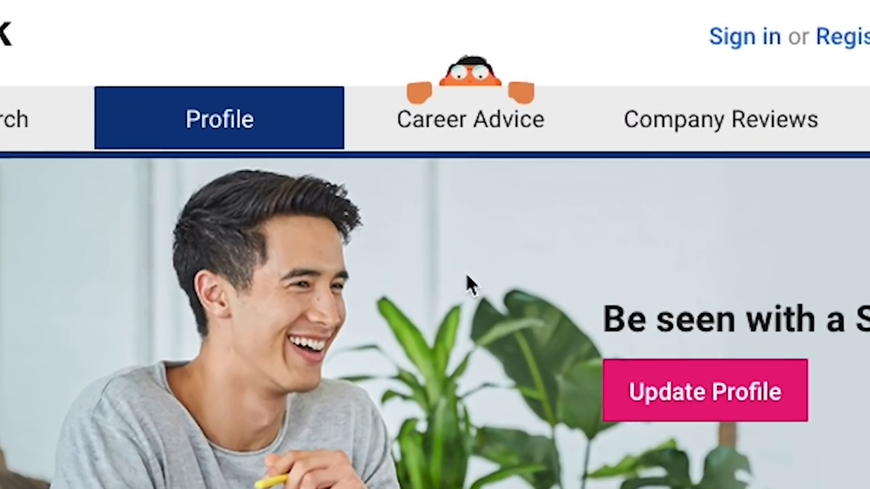
{"action": "left_click", "coordinate": [470, 119]}
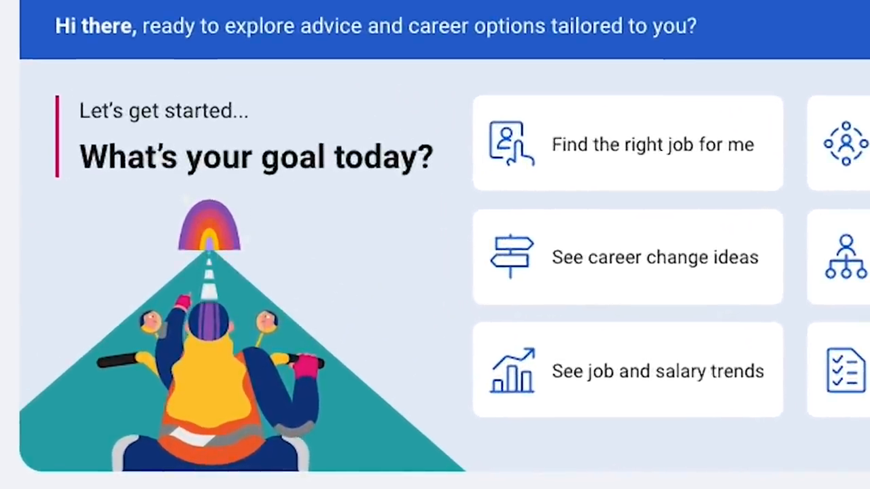
{"action": "scroll", "scroll_direction": "down", "scroll_amount": 3}
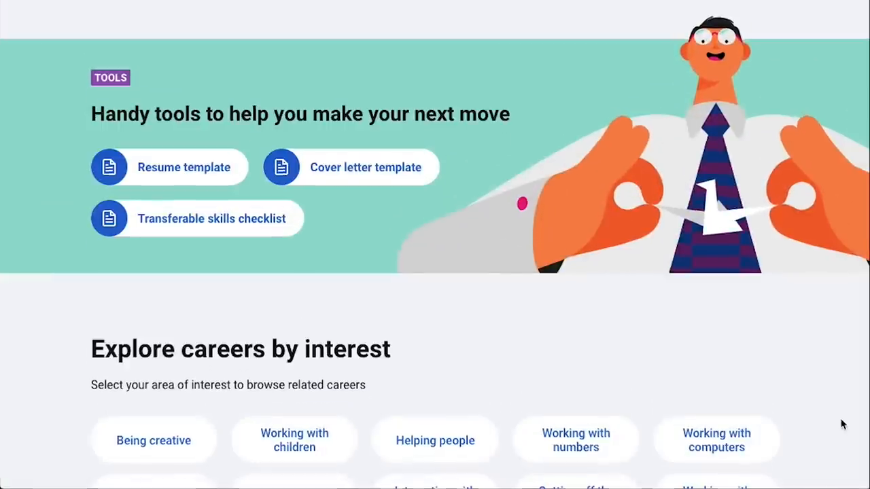
{"action": "scroll", "scroll_direction": "down", "scroll_amount": 3}
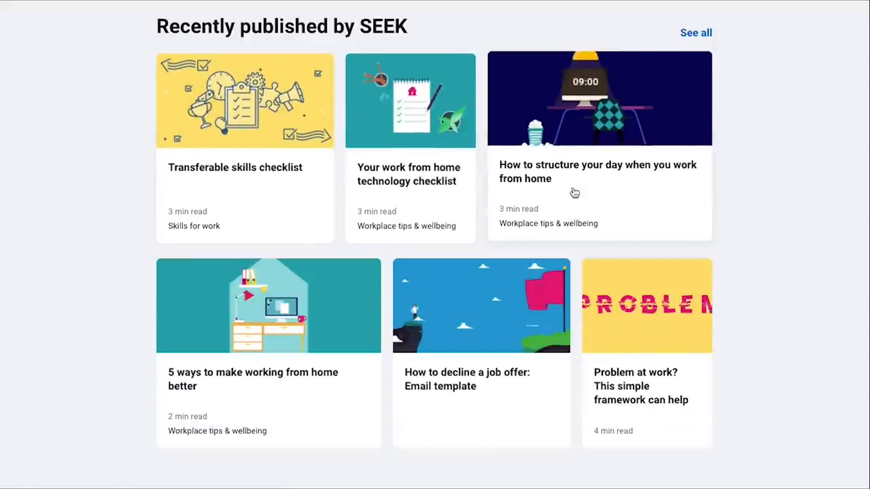
- Continue down through the articles to the footer of career guidance links
{"action": "scroll", "scroll_direction": "down", "scroll_amount": 3}
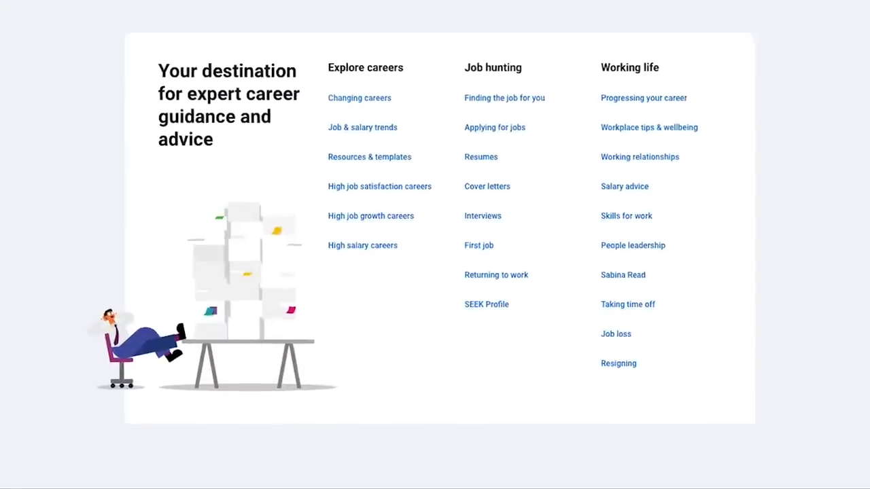
{"action": "scroll", "scroll_direction": "down", "scroll_amount": 3}
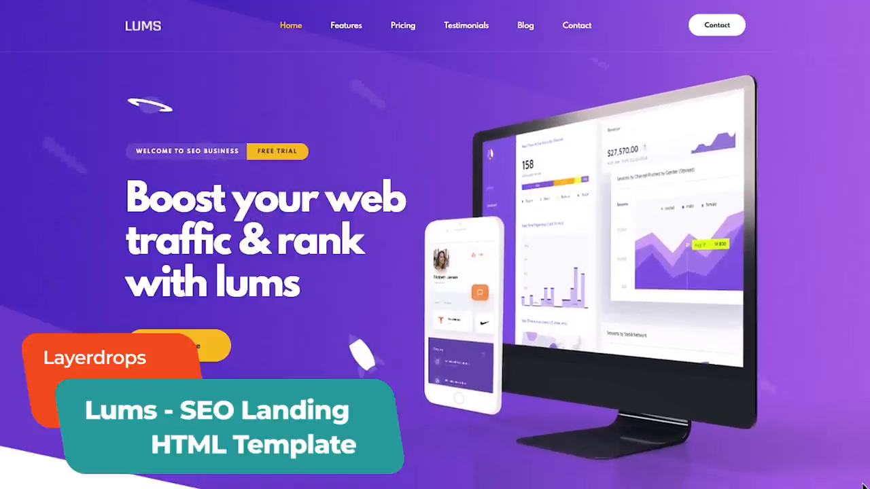
- Browse past the Lums hero and services, then jump to the Pricing plans section
{"action": "scroll", "scroll_direction": "down", "scroll_amount": 3}
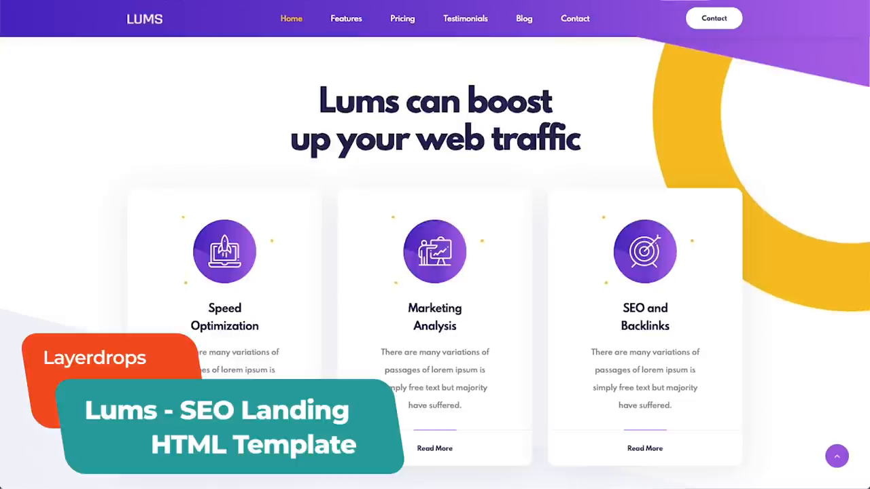
{"action": "left_click", "coordinate": [403, 19]}
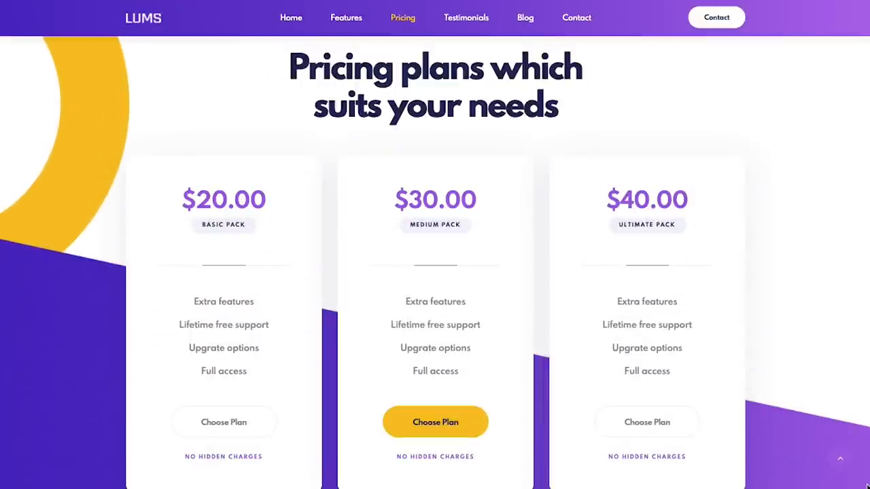
{"action": "scroll", "scroll_direction": "down", "scroll_amount": 3}
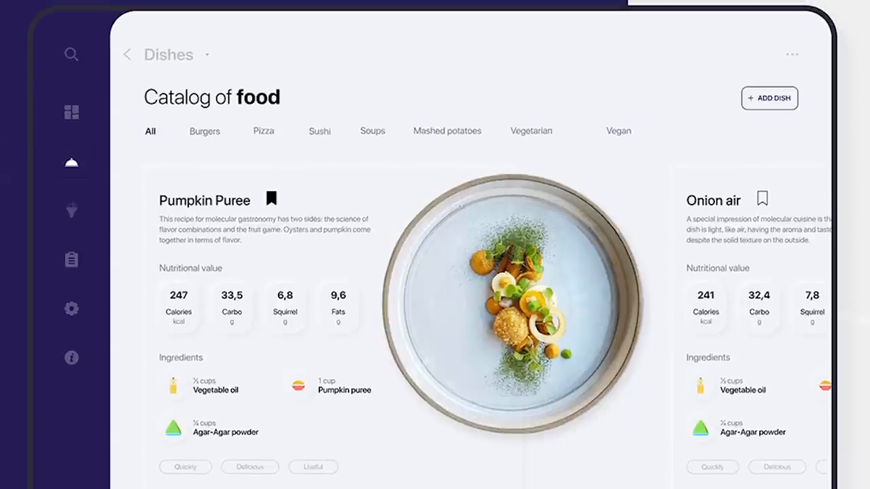
- View the personal meal plan chart from the sidebar, then return up to the home cooking dashboard
{"action": "left_click", "coordinate": [71, 259]}
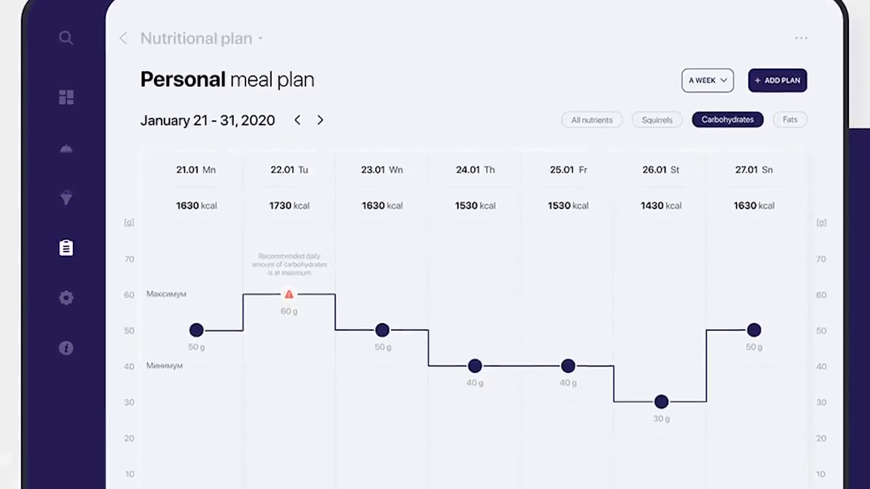
{"action": "scroll", "scroll_direction": "down", "scroll_amount": 3}
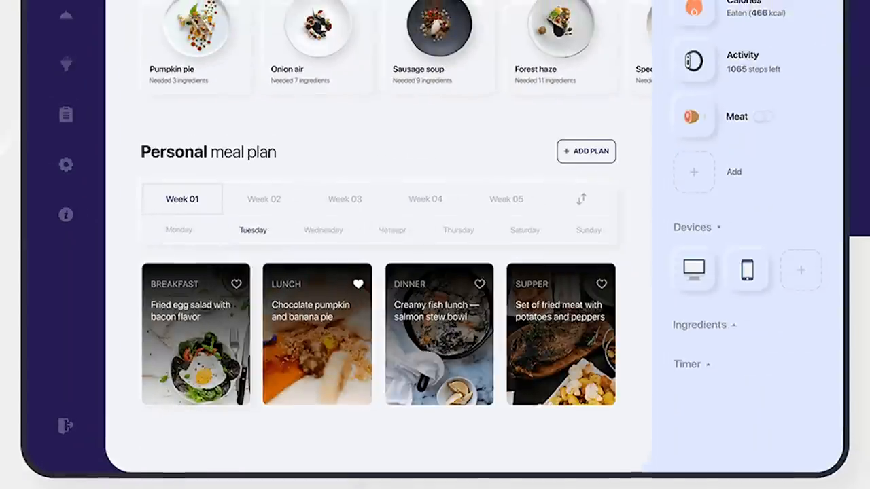
{"action": "scroll", "scroll_direction": "up", "scroll_amount": 3}
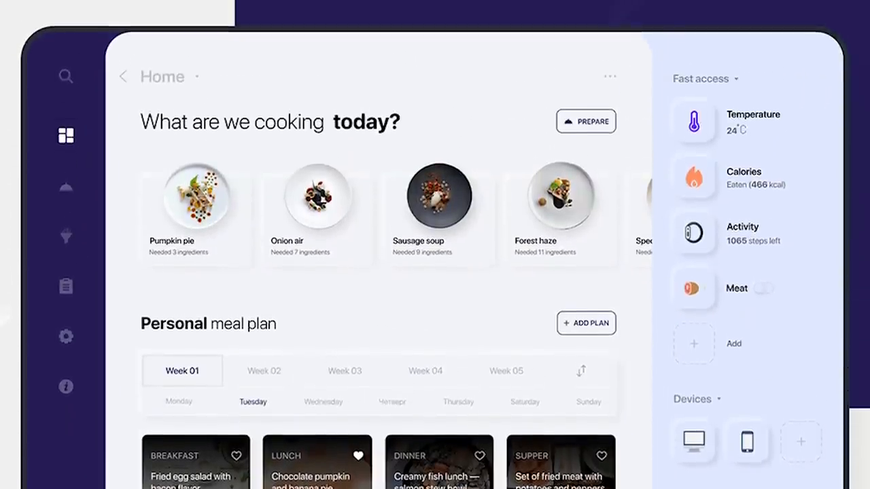
{"action": "scroll", "scroll_direction": "up", "scroll_amount": 3}
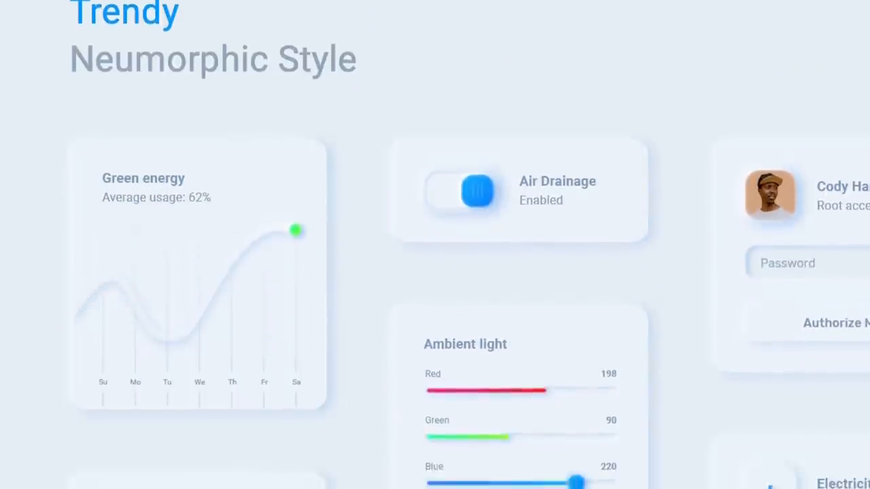
{"action": "scroll", "scroll_direction": "down", "scroll_amount": 3}
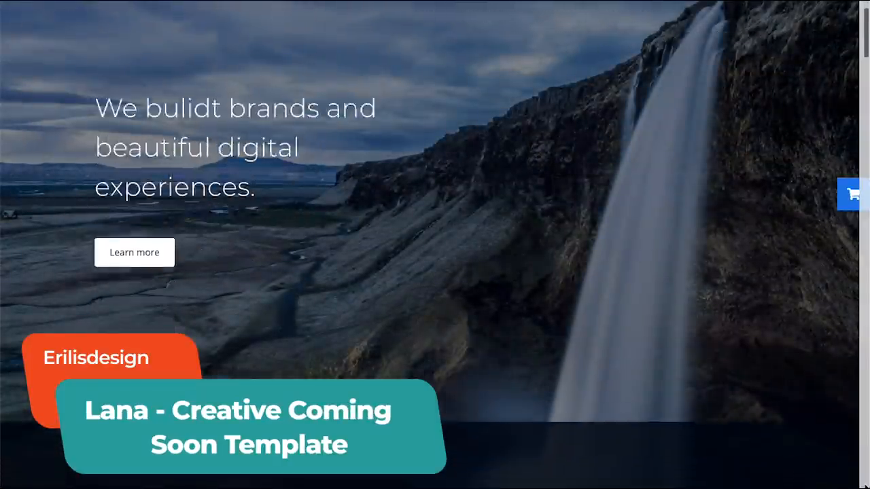
- Scroll the Lana page from the waterfall hero past Our Mission and What we Do to the marketing solution section
{"action": "scroll", "scroll_direction": "down", "scroll_amount": 3}
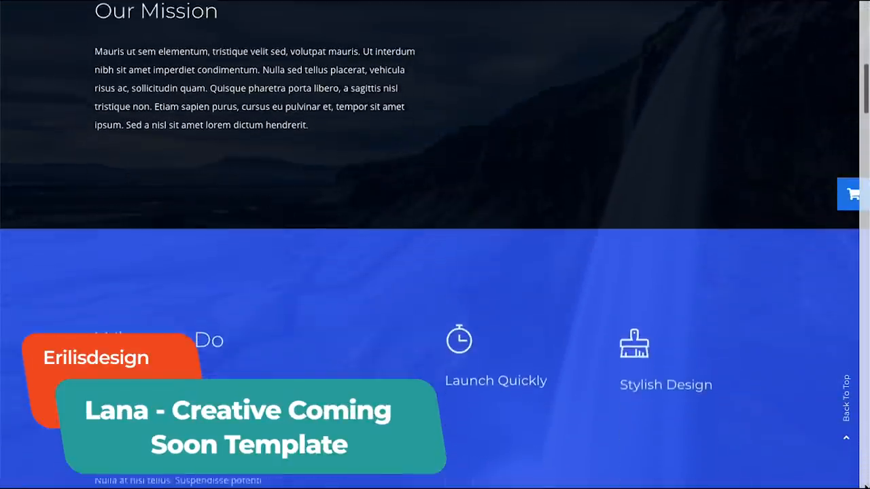
{"action": "scroll", "scroll_direction": "down", "scroll_amount": 3}
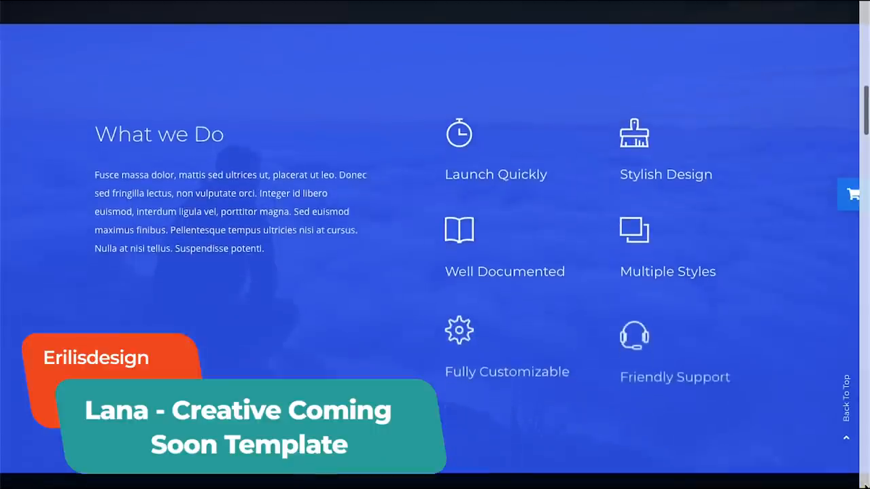
{"action": "scroll", "scroll_direction": "down", "scroll_amount": 3}
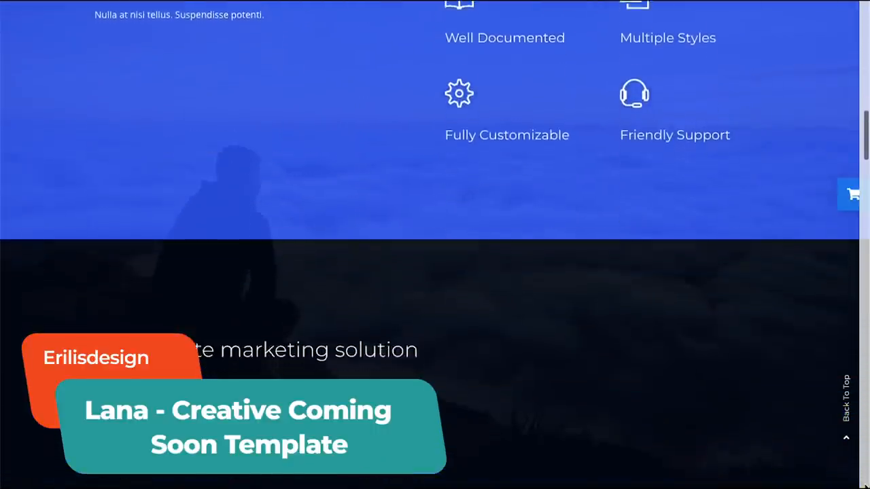
{"action": "scroll", "scroll_direction": "down", "scroll_amount": 3}
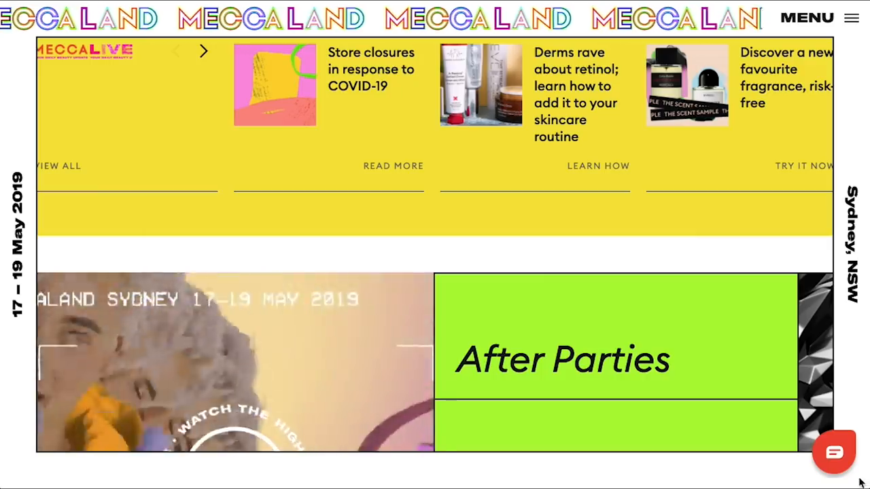
- Scroll the MECCALAND site through its highlights and festival cards to the MECCALAND IS OUT sign-up form
{"action": "scroll", "scroll_direction": "down", "scroll_amount": 3}
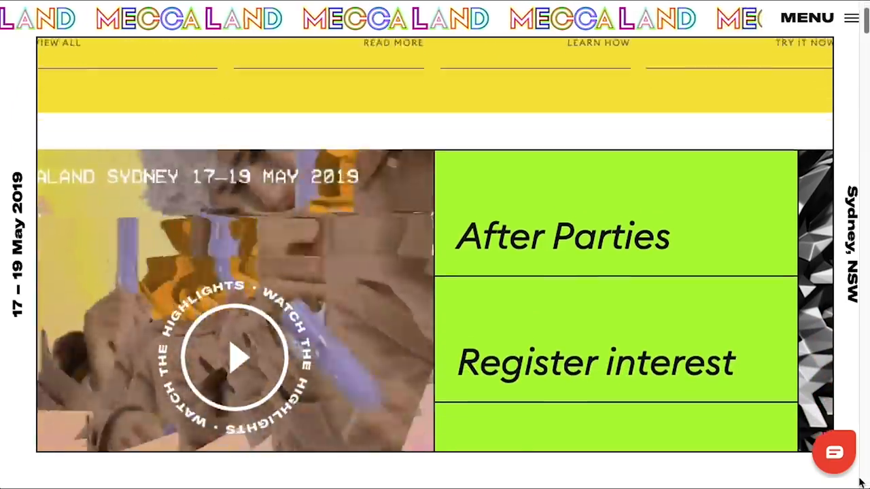
{"action": "scroll", "scroll_direction": "down", "scroll_amount": 3}
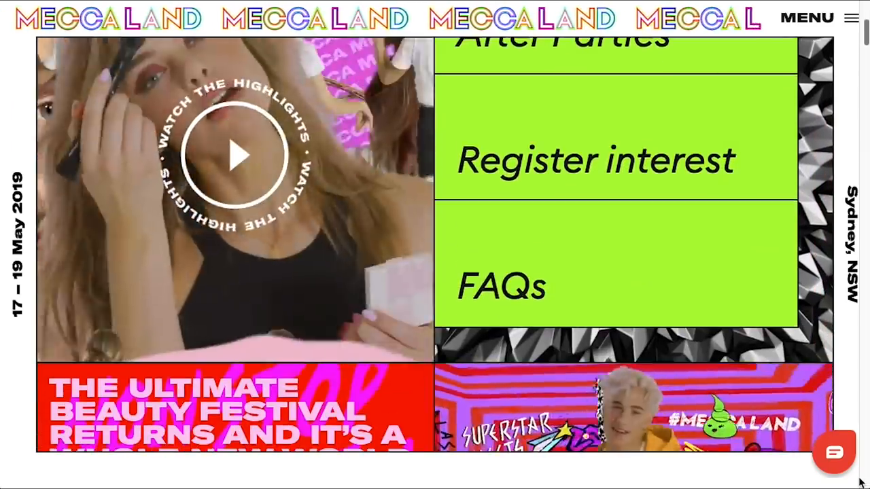
{"action": "scroll", "scroll_direction": "down", "scroll_amount": 3}
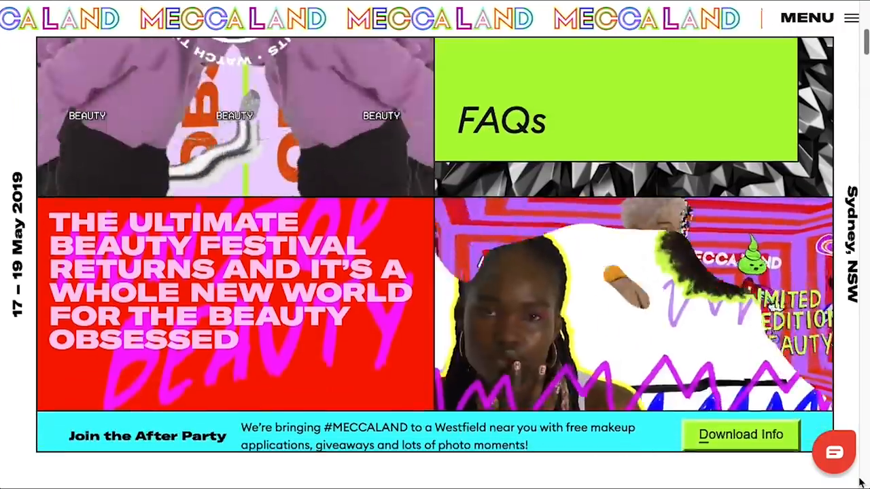
{"action": "scroll", "scroll_direction": "down", "scroll_amount": 3}
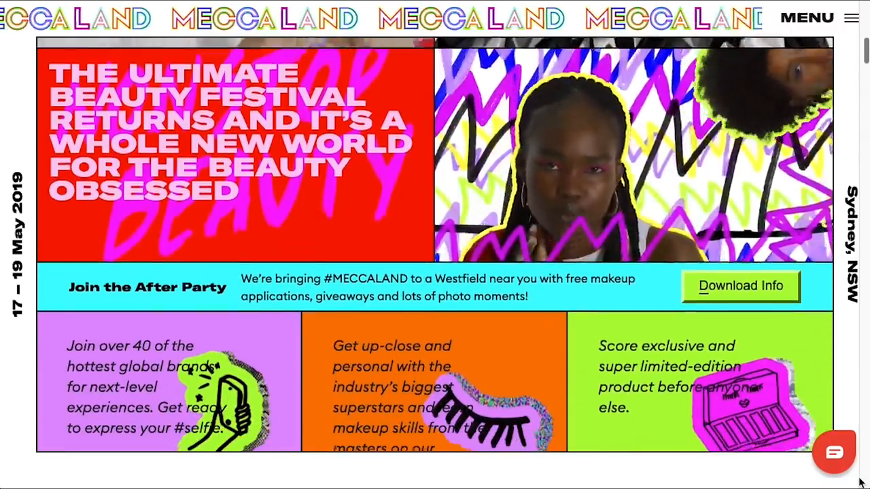
{"action": "scroll", "scroll_direction": "down", "scroll_amount": 3}
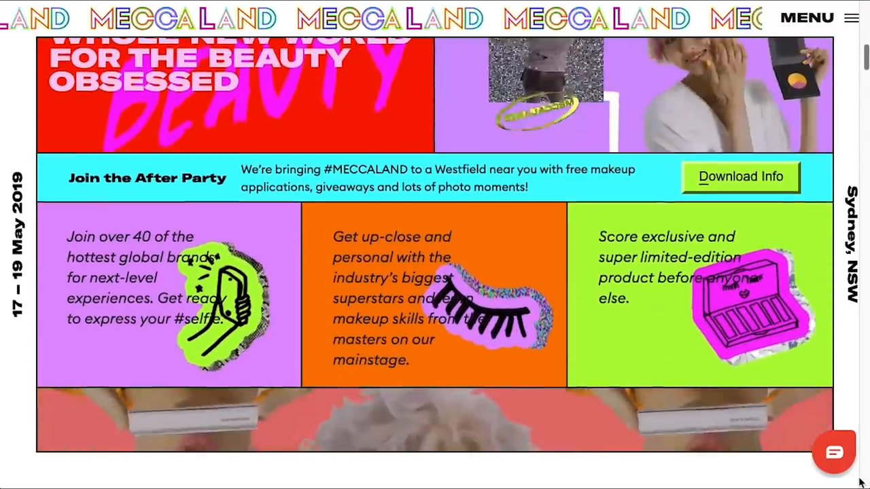
{"action": "scroll", "scroll_direction": "down", "scroll_amount": 3}
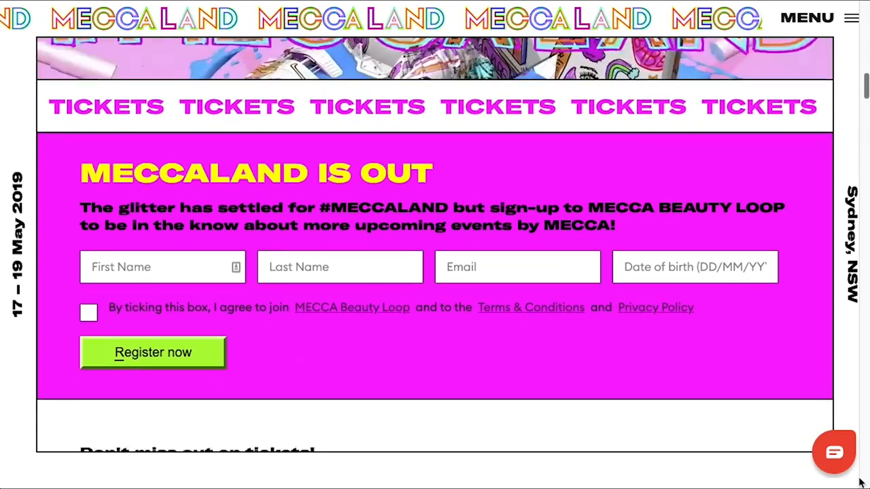
- Scroll down the Envato YouTube channel page
{"action": "scroll", "scroll_direction": "down", "scroll_amount": 3}
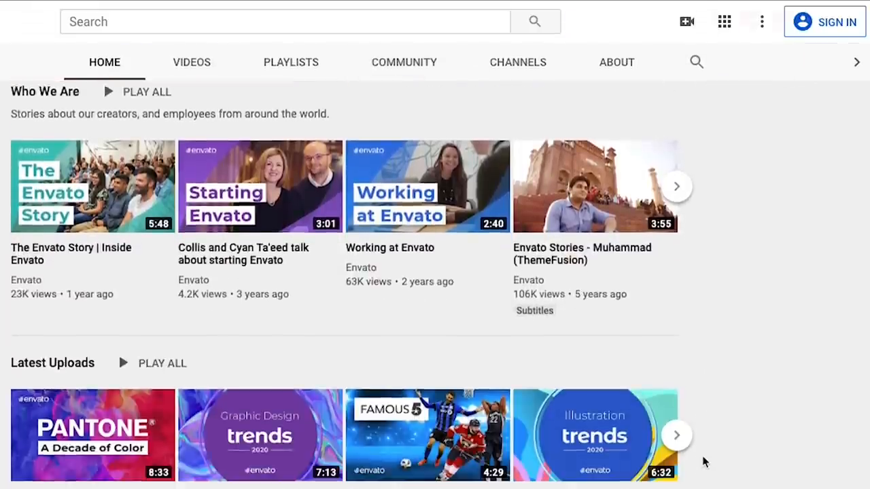
{"action": "scroll", "scroll_direction": "down", "scroll_amount": 3}
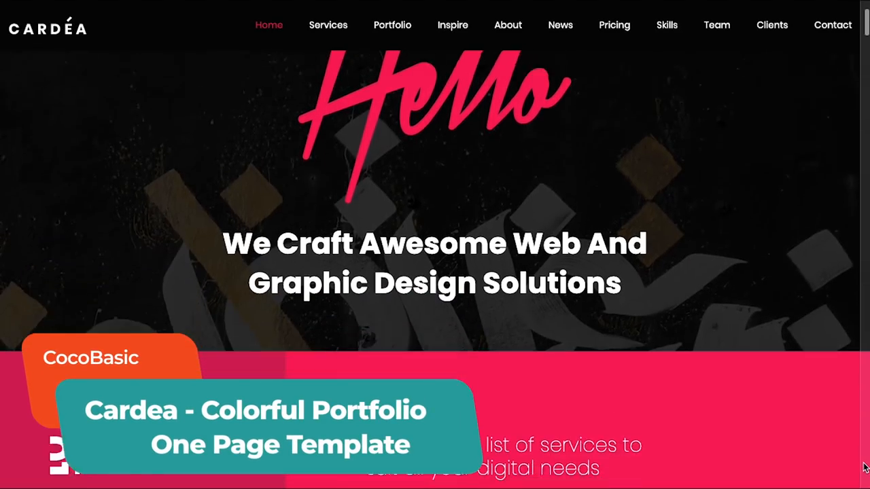
- Scroll the Cardea demo from the Hello hero down to the Portfolio section's recent work images
{"action": "scroll", "scroll_direction": "down", "scroll_amount": 3}
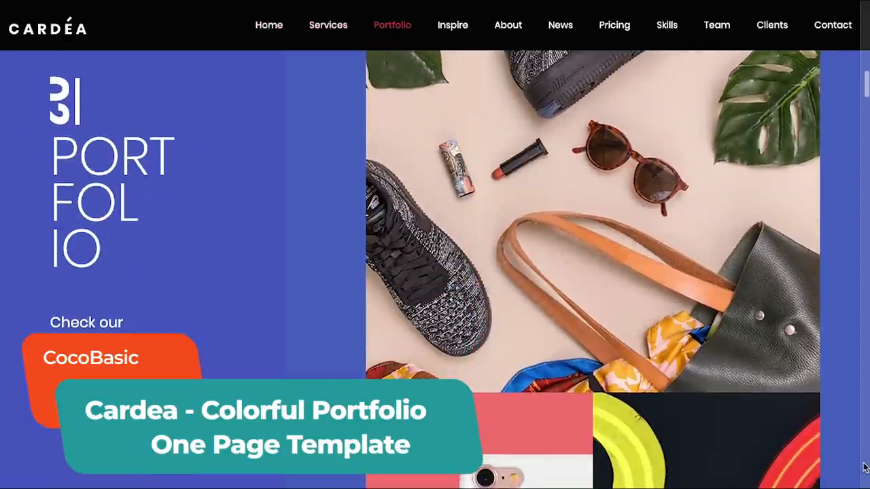
{"action": "scroll", "scroll_direction": "down", "scroll_amount": 3}
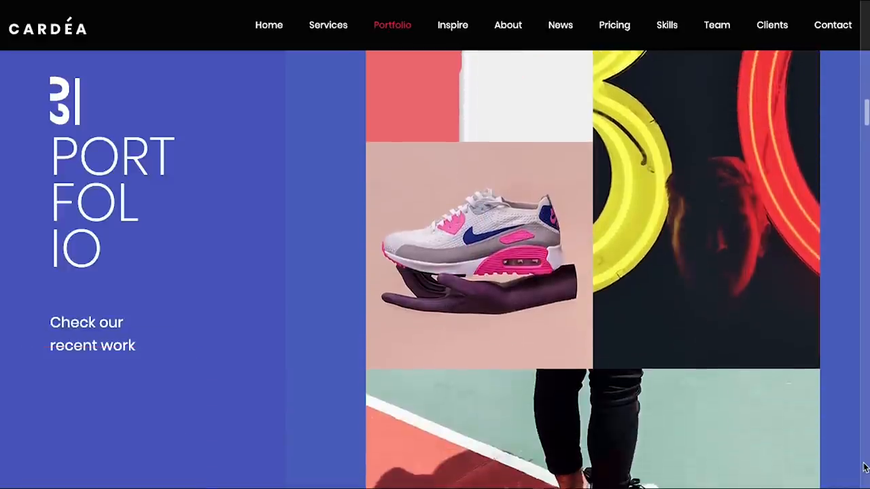
{"action": "scroll", "scroll_direction": "down", "scroll_amount": 3}
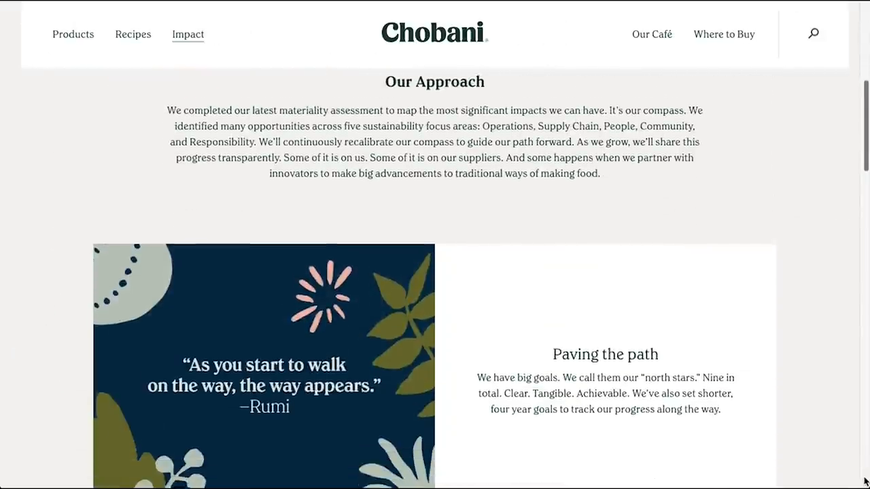
- Scroll through Chobani's north star sustainability goals
{"action": "scroll", "scroll_direction": "down", "scroll_amount": 3}
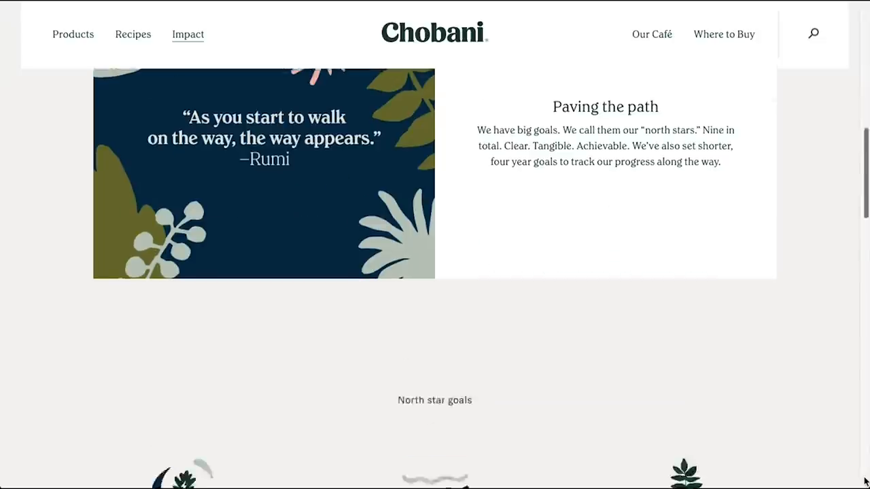
{"action": "scroll", "scroll_direction": "down", "scroll_amount": 3}
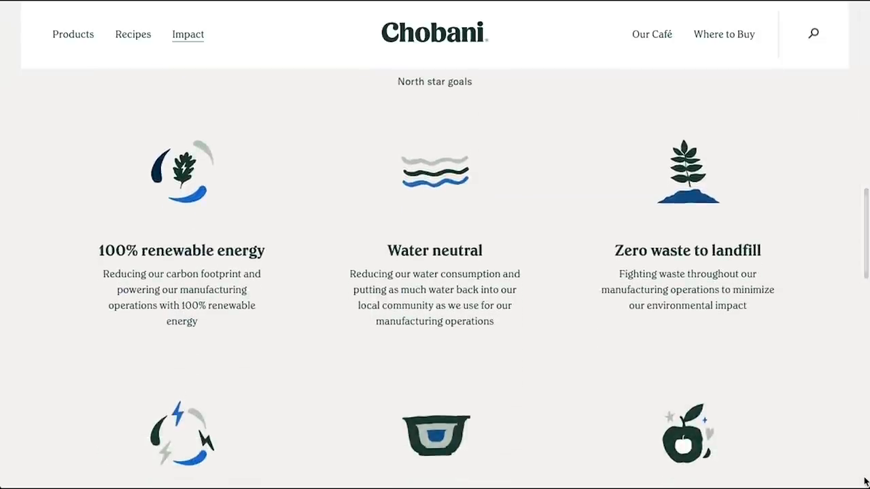
{"action": "scroll", "scroll_direction": "down", "scroll_amount": 3}
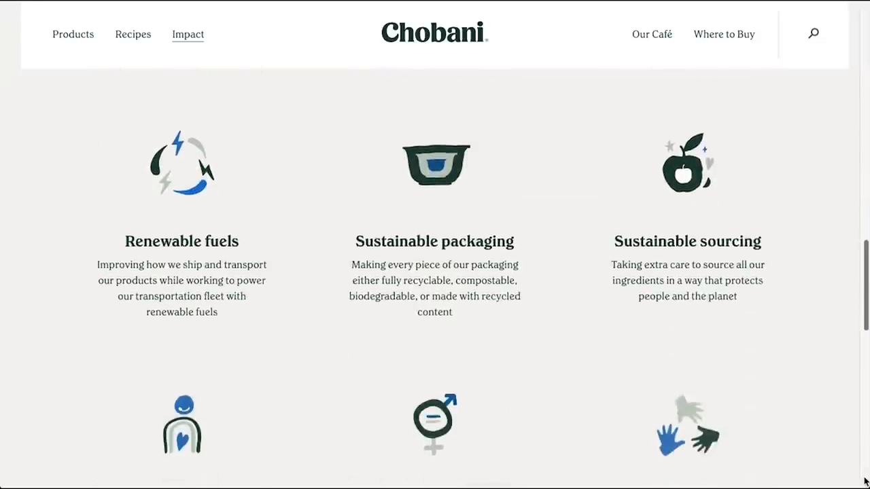
{"action": "scroll", "scroll_direction": "down", "scroll_amount": 3}
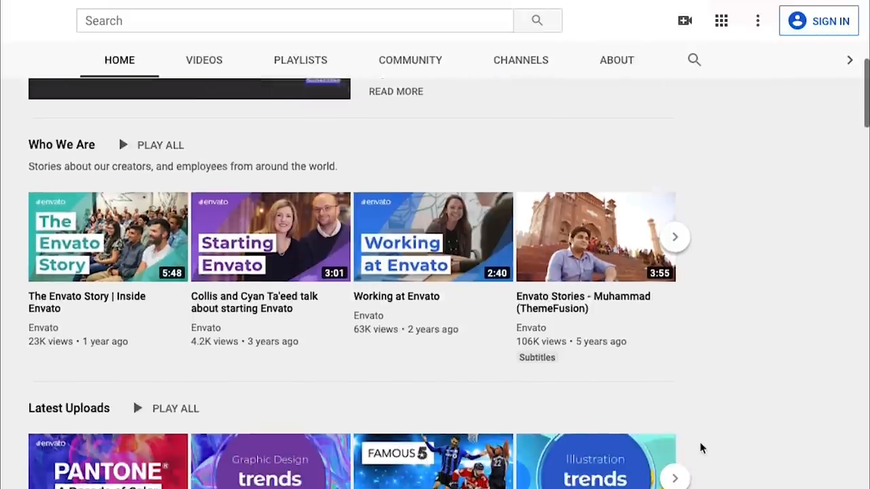
- Scroll the Envato YouTube channel down to the Creative Trends videos
{"action": "scroll", "scroll_direction": "down", "scroll_amount": 3}
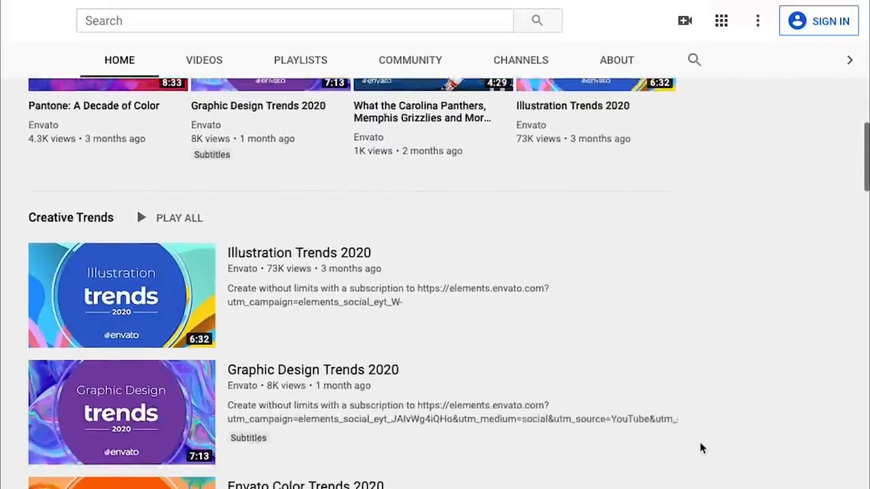
{"action": "scroll", "scroll_direction": "down", "scroll_amount": 3}
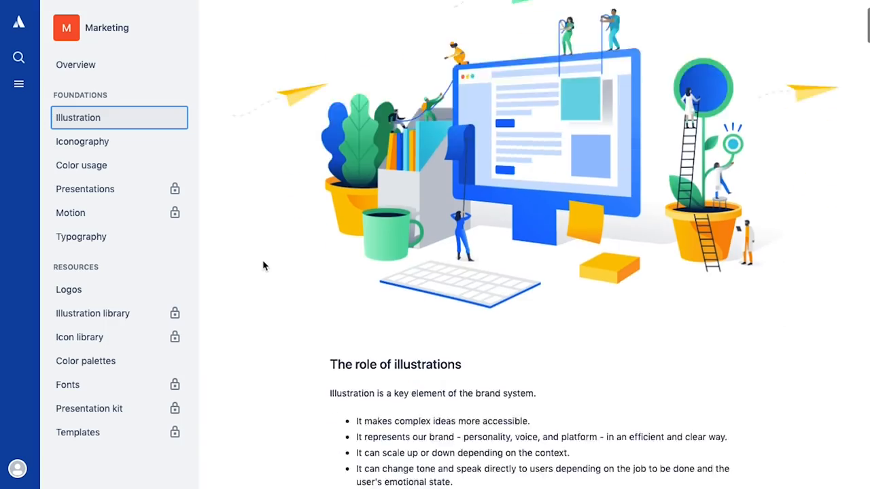
- Scroll Atlassian's Illustration guidelines past the videos to the Spot hero and Spot sections
{"action": "scroll", "scroll_direction": "down", "scroll_amount": 3}
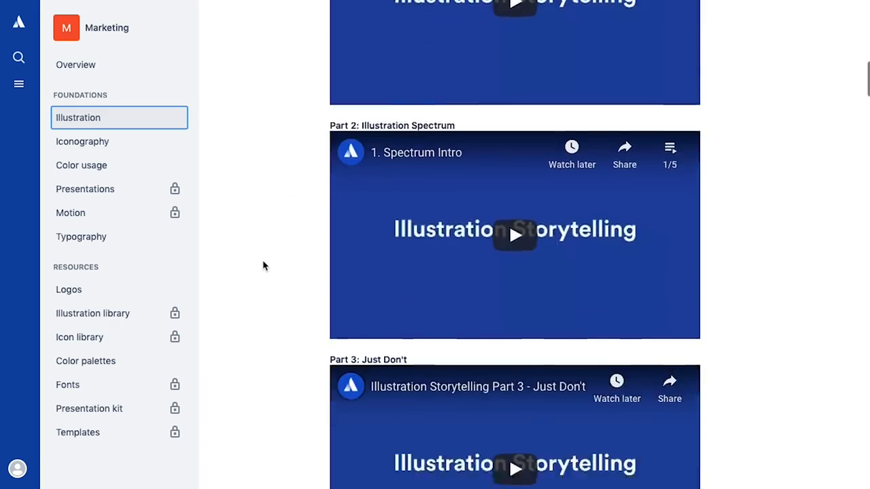
{"action": "scroll", "scroll_direction": "up", "scroll_amount": 3}
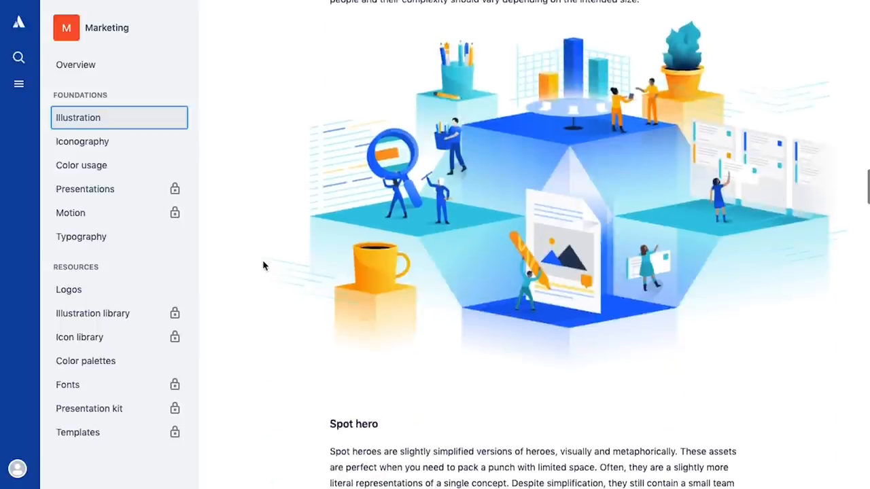
{"action": "scroll", "scroll_direction": "down", "scroll_amount": 3}
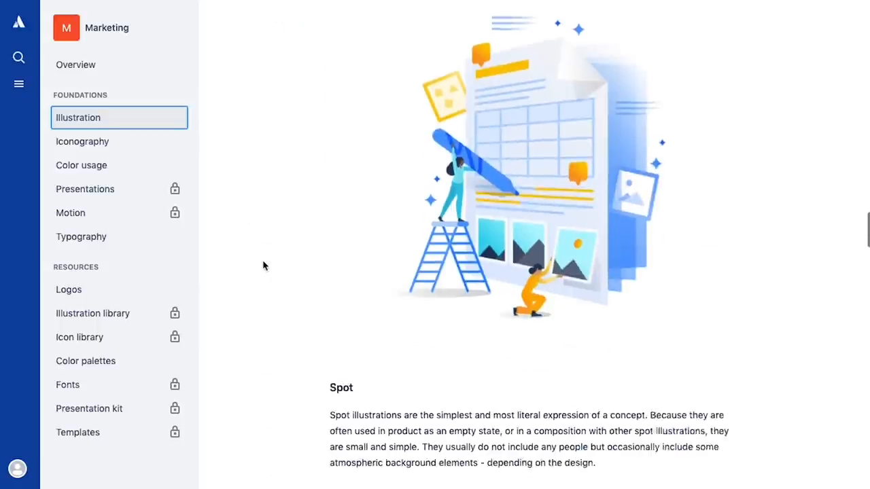
{"action": "scroll", "scroll_direction": "down", "scroll_amount": 3}
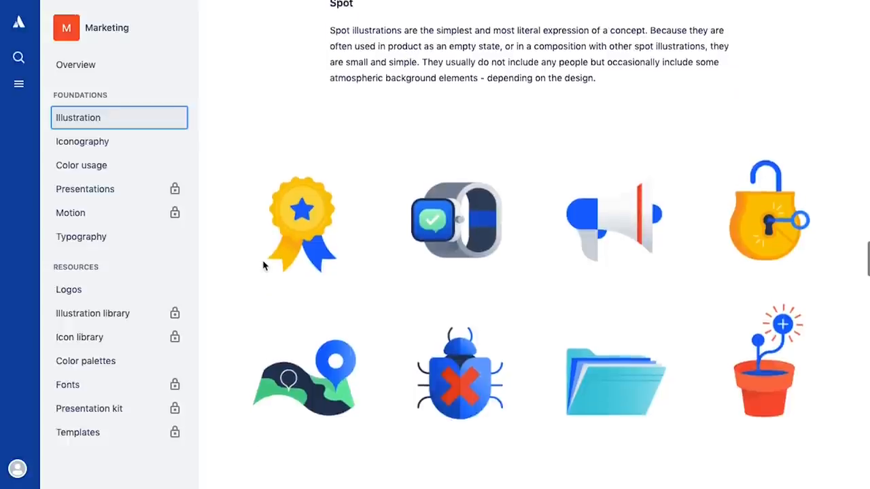
{"action": "scroll", "scroll_direction": "down", "scroll_amount": 3}
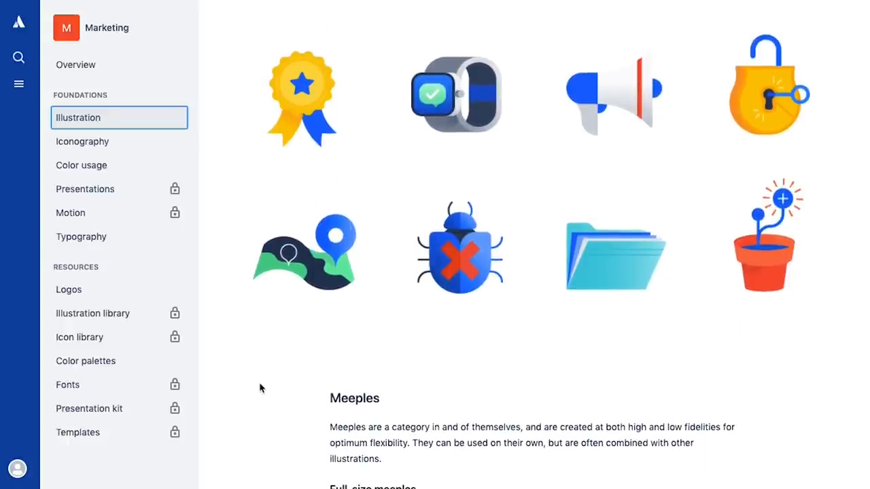
- Continue down to the full-size and simplified Meeples section
{"action": "scroll", "scroll_direction": "down", "scroll_amount": 3}
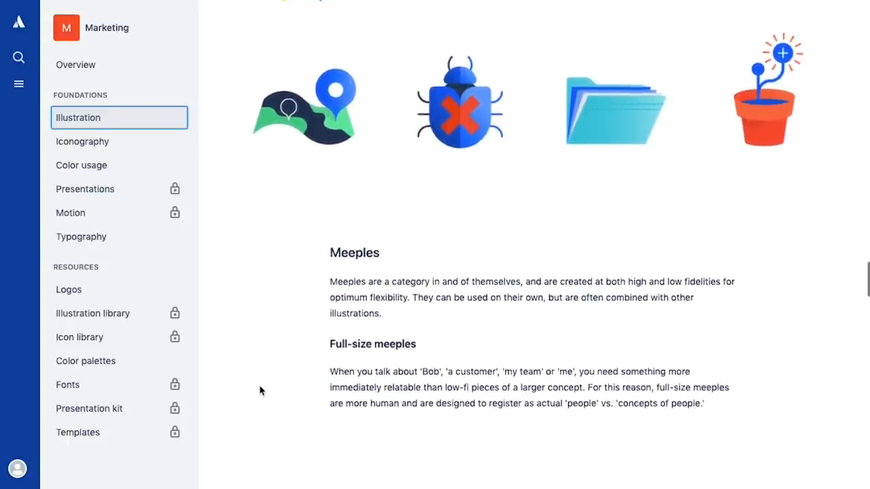
{"action": "scroll", "scroll_direction": "down", "scroll_amount": 3}
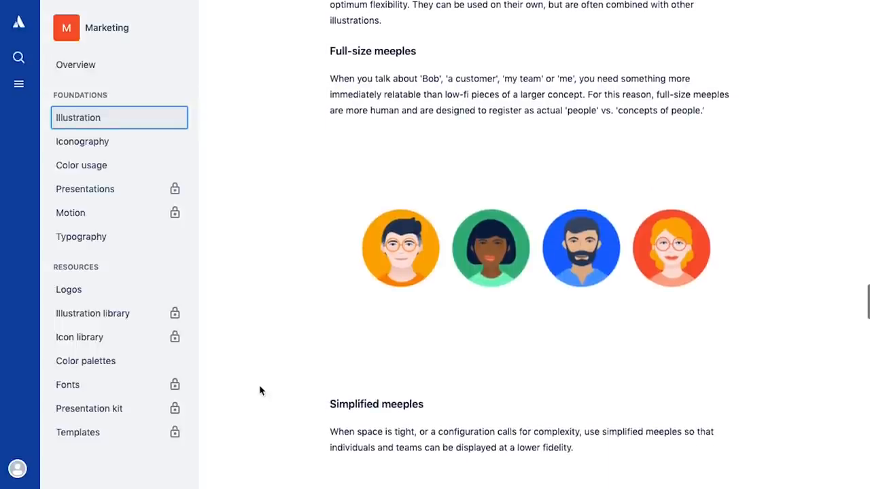
{"action": "scroll", "scroll_direction": "down", "scroll_amount": 3}
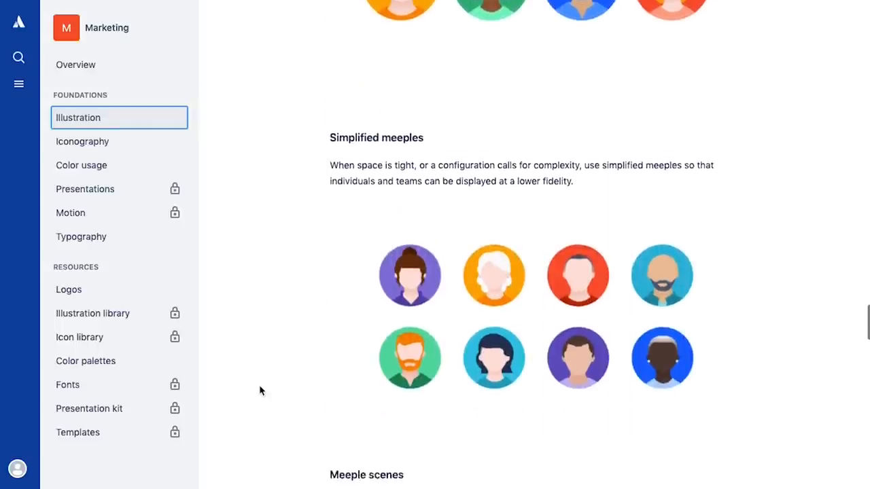
{"action": "scroll", "scroll_direction": "down", "scroll_amount": 3}
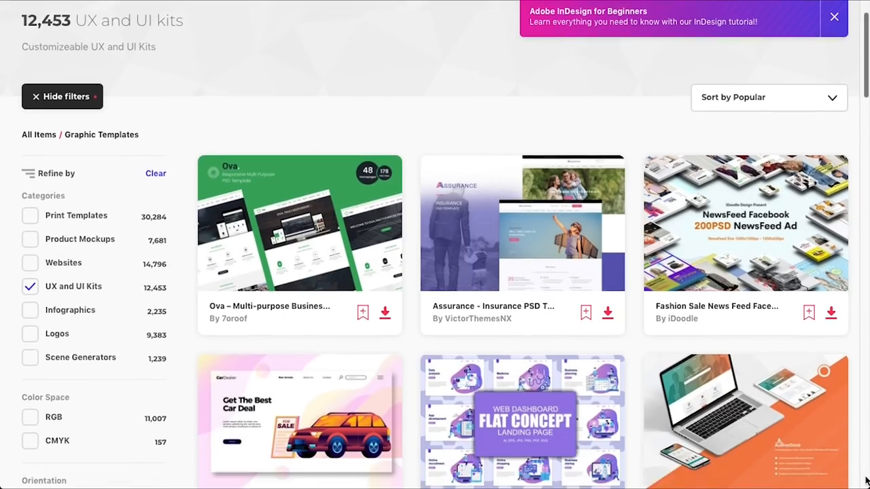
- Scroll the UX and UI Kits results grid past kits like Airplane Boarding Pass and Food Instagram Stories
{"action": "scroll", "scroll_direction": "down", "scroll_amount": 3}
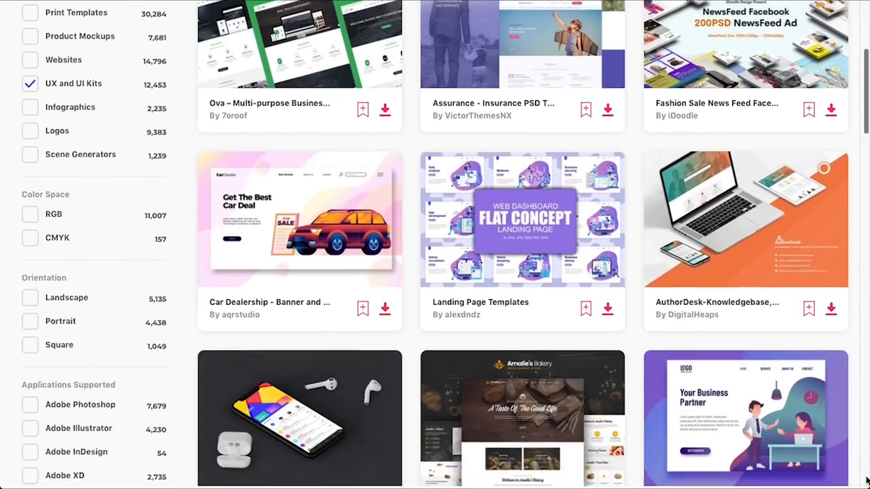
{"action": "scroll", "scroll_direction": "down", "scroll_amount": 3}
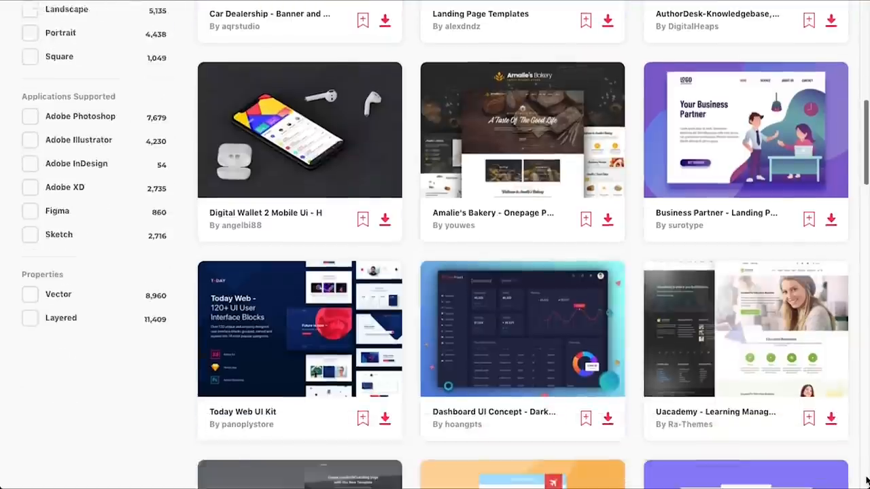
{"action": "scroll", "scroll_direction": "down", "scroll_amount": 3}
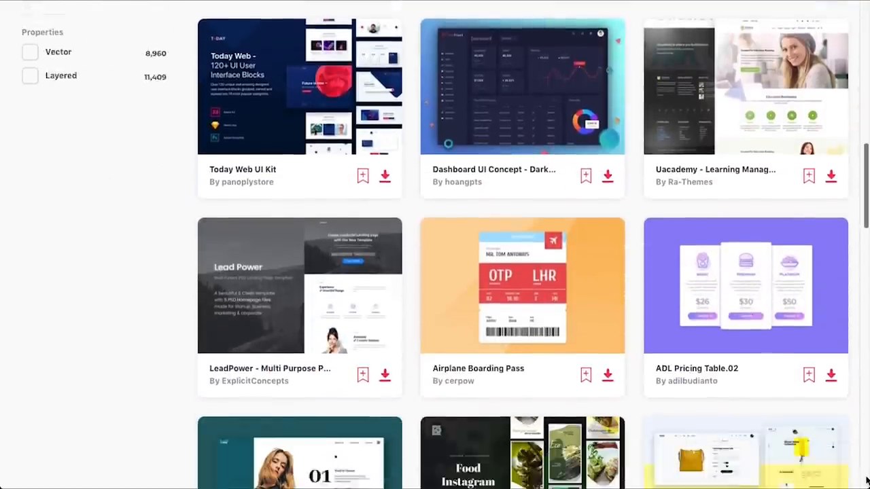
{"action": "scroll", "scroll_direction": "down", "scroll_amount": 3}
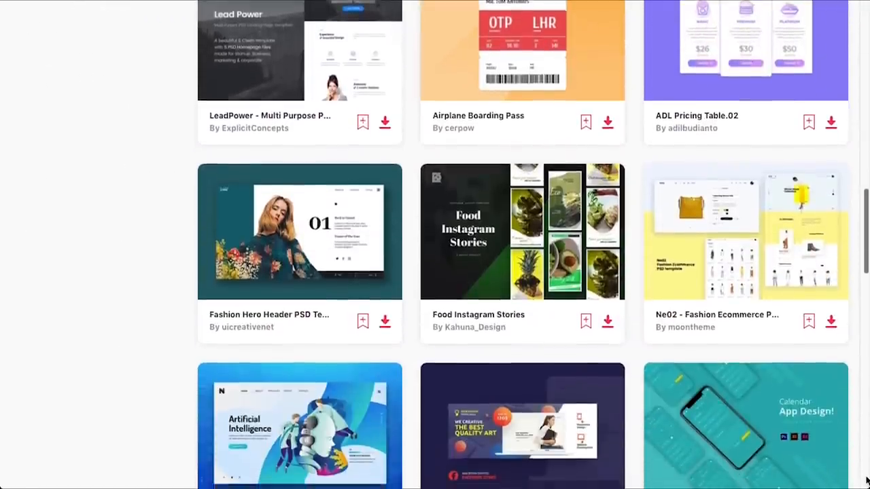
{"action": "scroll", "scroll_direction": "down", "scroll_amount": 3}
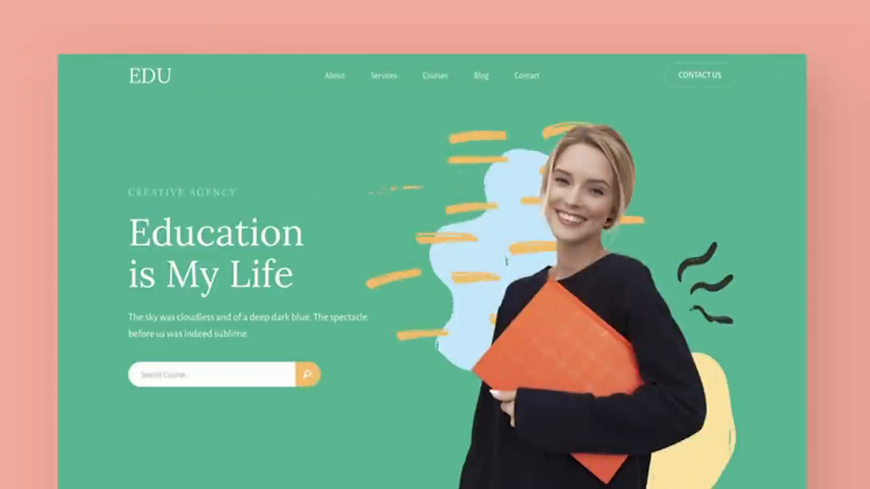
- Scroll the EDU preview from the Education is My Life hero to The Best Features section
{"action": "scroll", "scroll_direction": "down", "scroll_amount": 3}
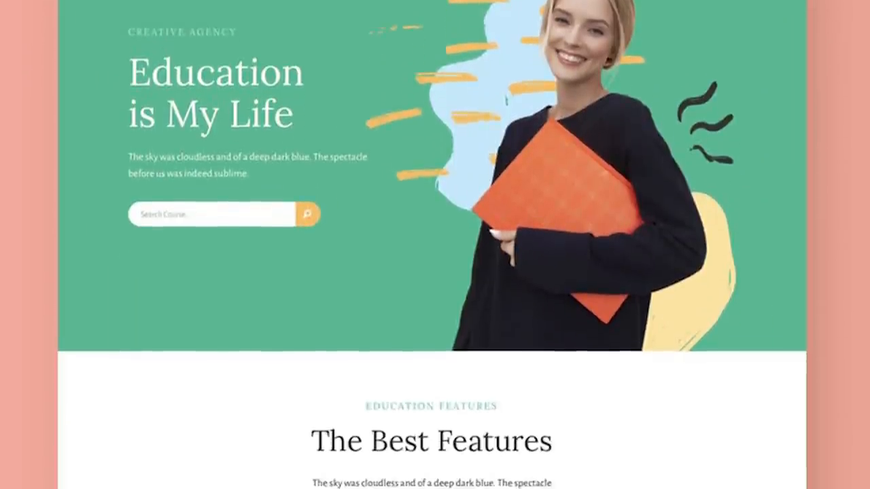
{"action": "scroll", "scroll_direction": "down", "scroll_amount": 3}
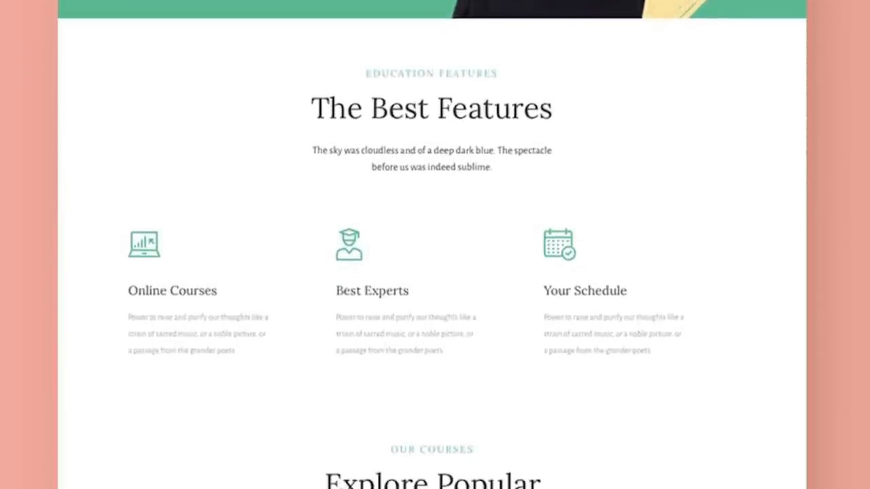